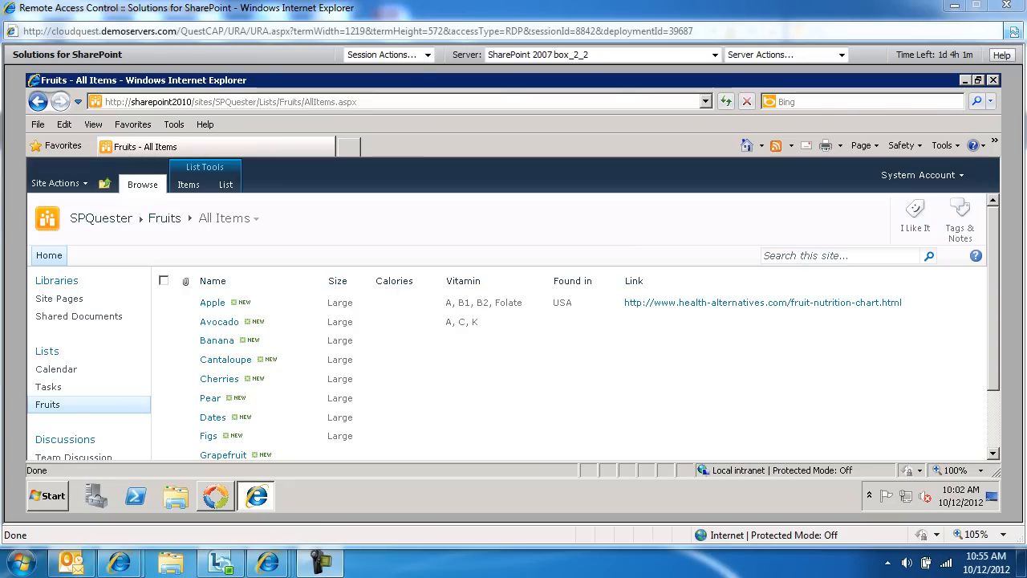
pyautogui.moveTo(931, 379)
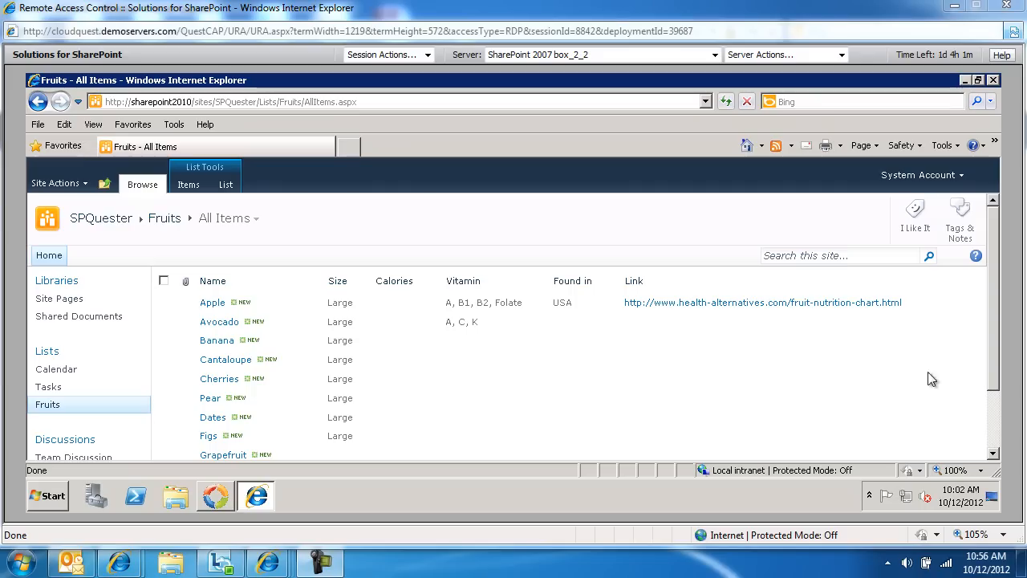
pyautogui.moveTo(389, 246)
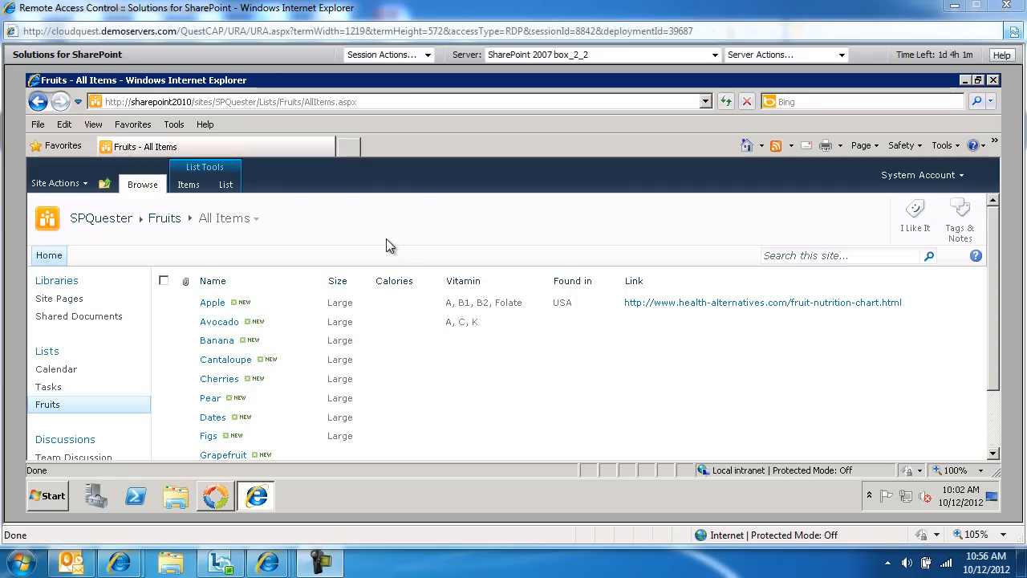
pyautogui.moveTo(266, 236)
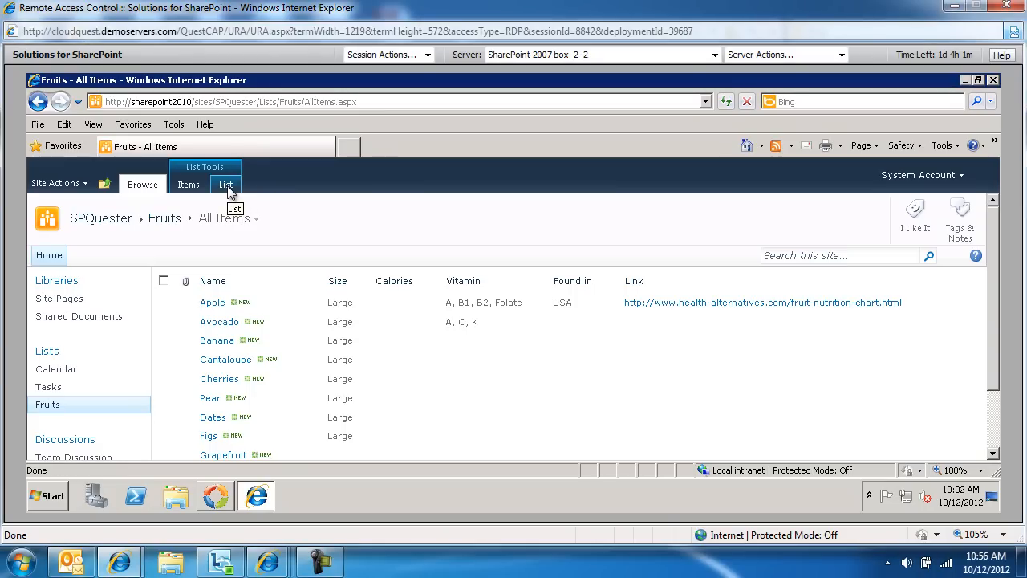
# Switch the Fruits list to Datasheet View from the List Tools List tab.
pyautogui.click(225, 184)
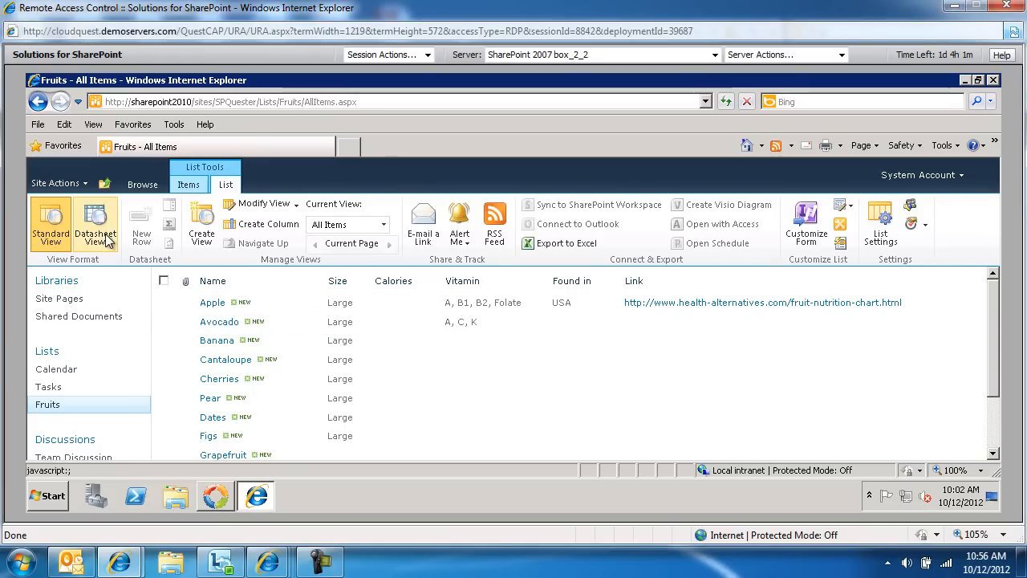
pyautogui.click(96, 224)
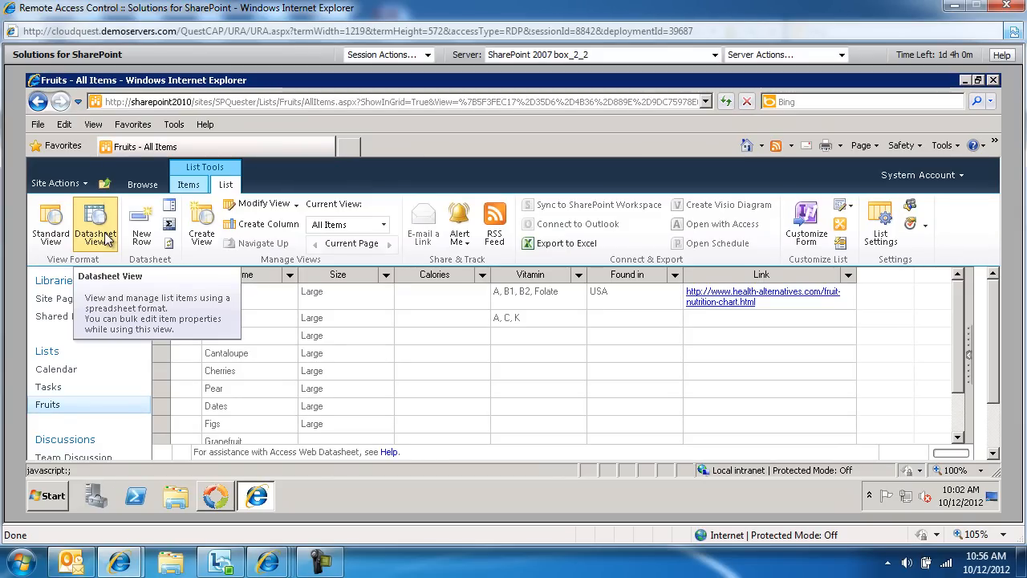
pyautogui.click(95, 222)
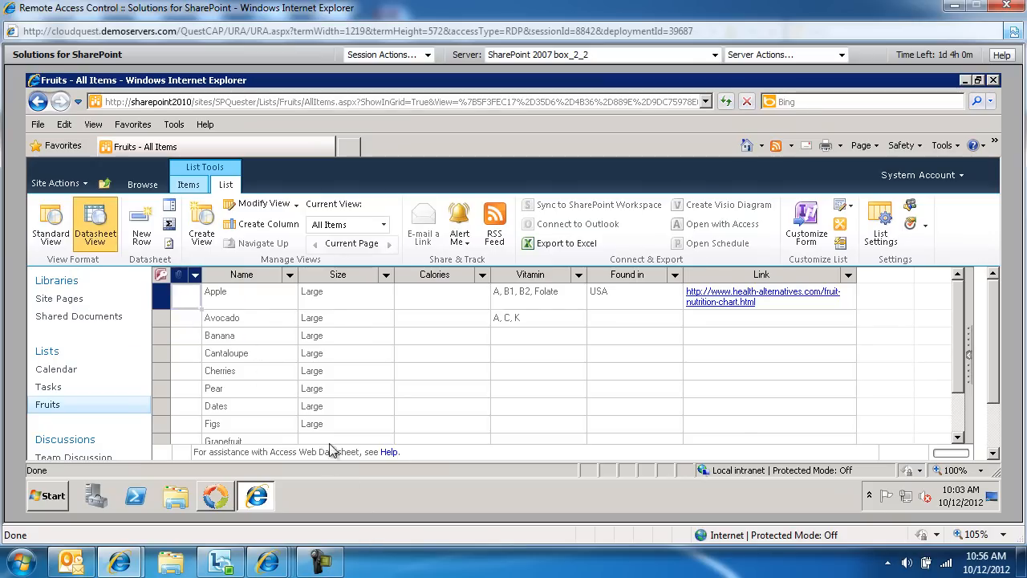
# Enter 'Medium' in Apple's Size cell, commit it, and reselect that cell.
pyautogui.click(345, 291)
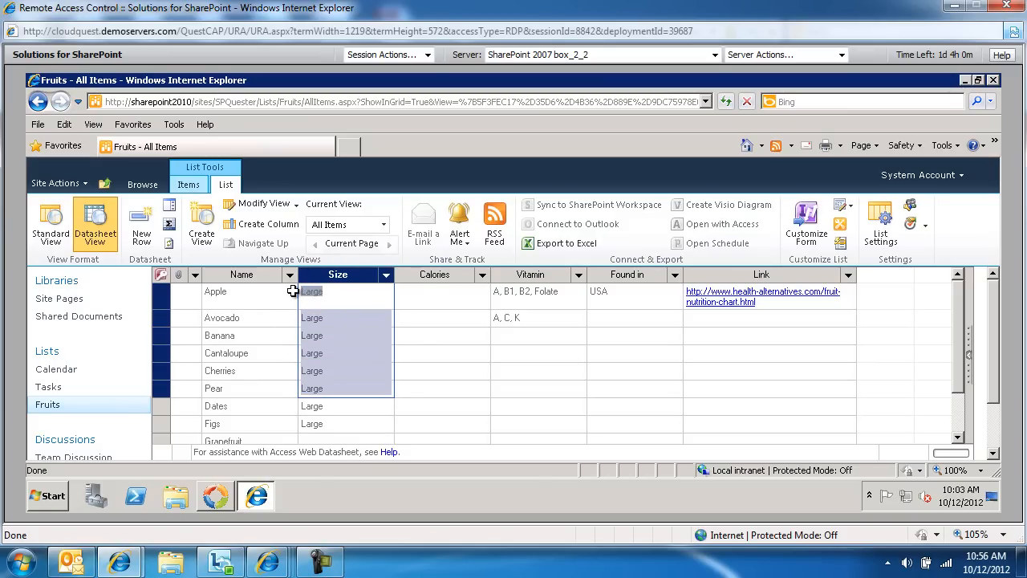
pyautogui.write('Medium')
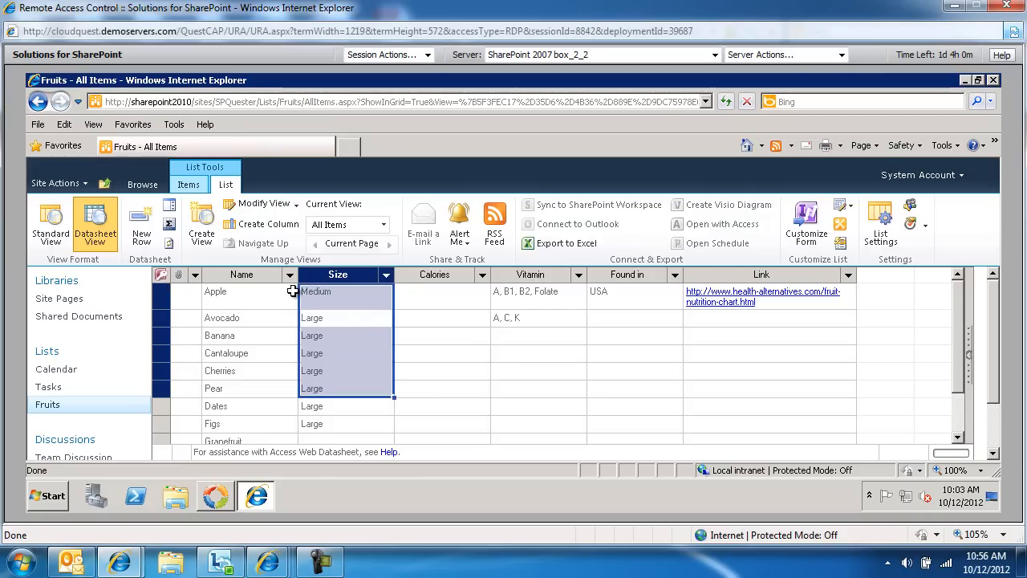
pyautogui.click(346, 318)
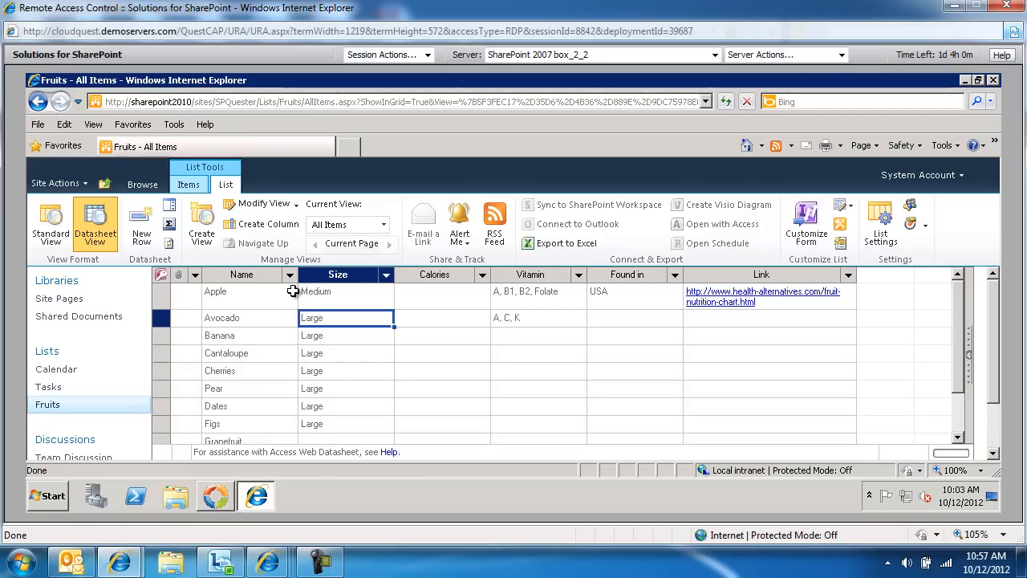
pyautogui.click(346, 291)
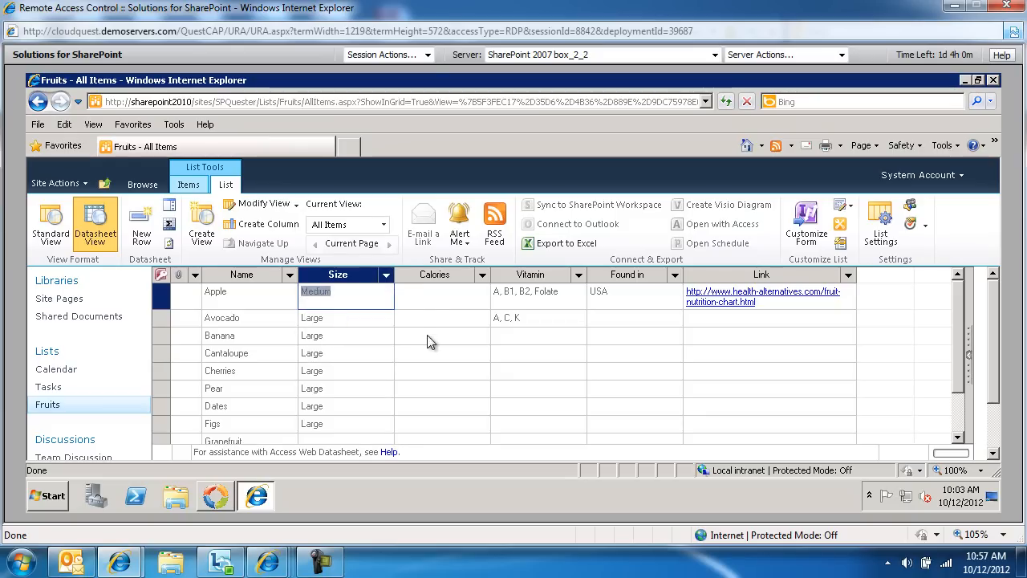
# Fill 'Medium' down the Size column to the last fruit, then return to Standard View.
pyautogui.moveTo(336, 292); pyautogui.dragTo(337, 335)
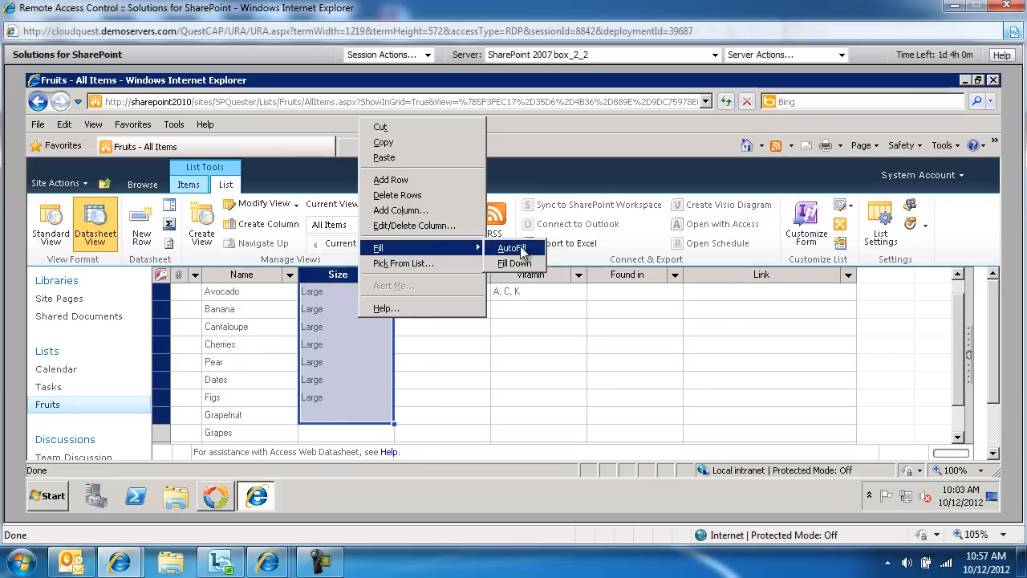
pyautogui.moveTo(514, 264)
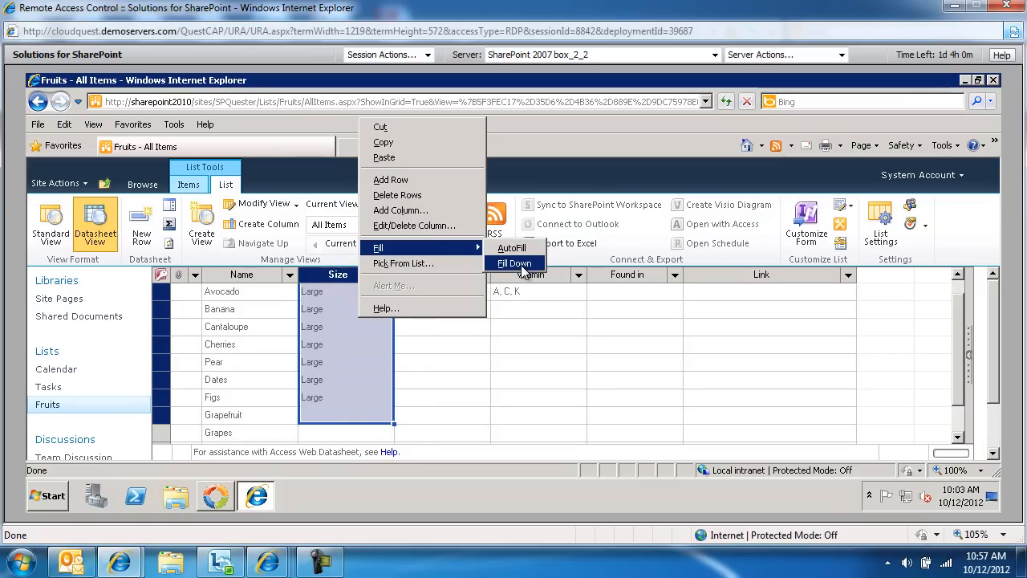
pyautogui.click(515, 264)
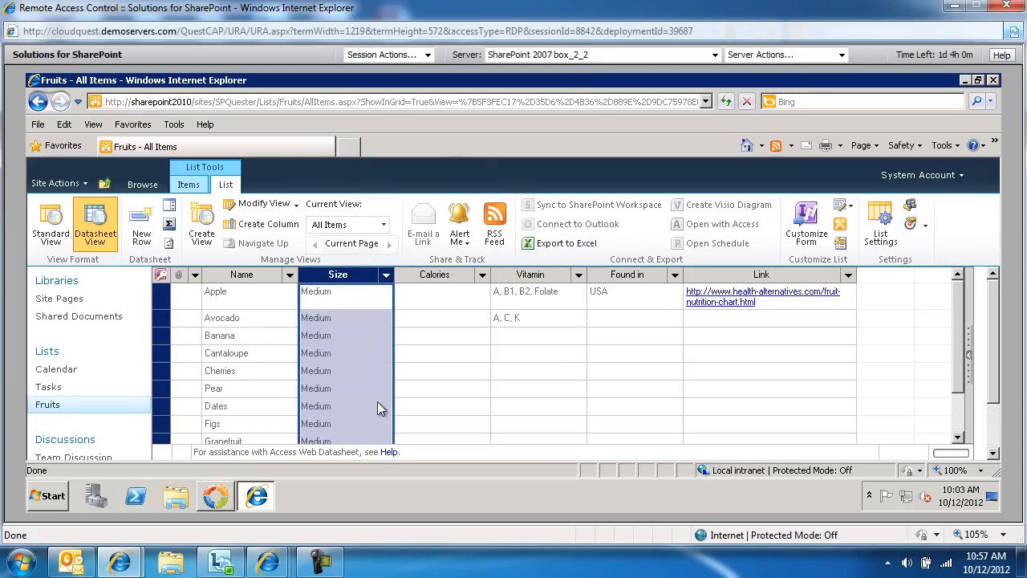
pyautogui.moveTo(366, 363)
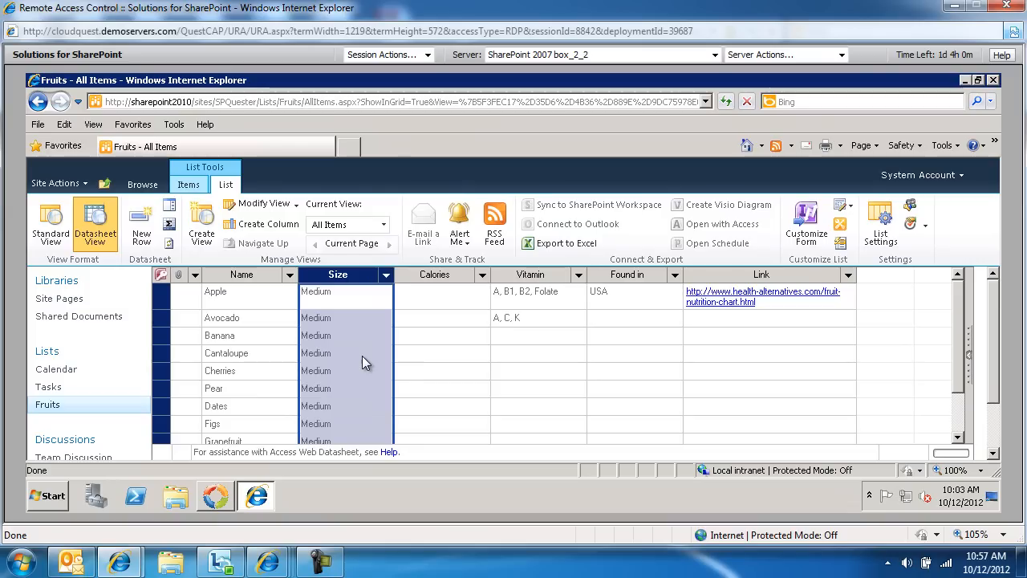
pyautogui.click(538, 370)
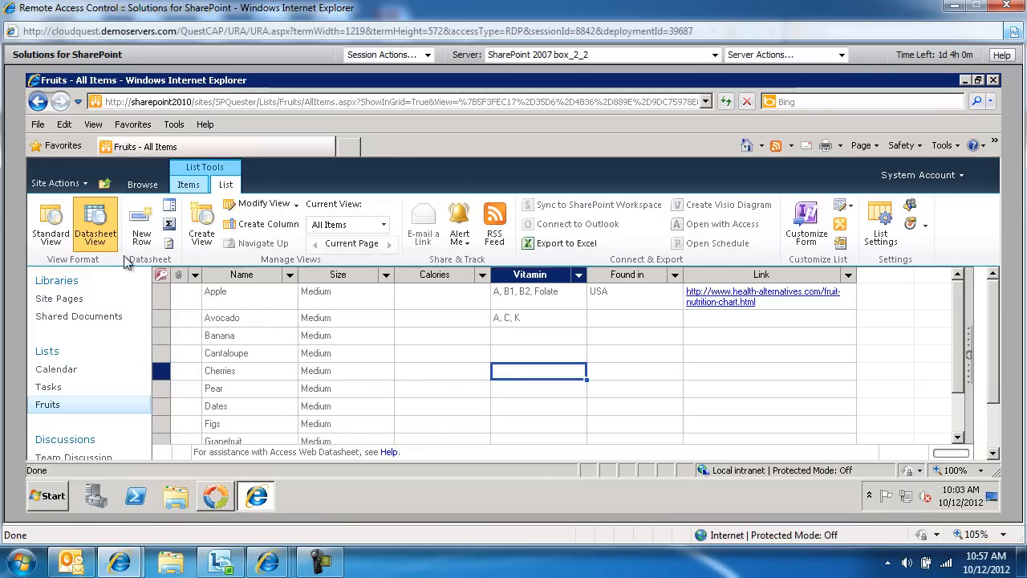
pyautogui.click(50, 223)
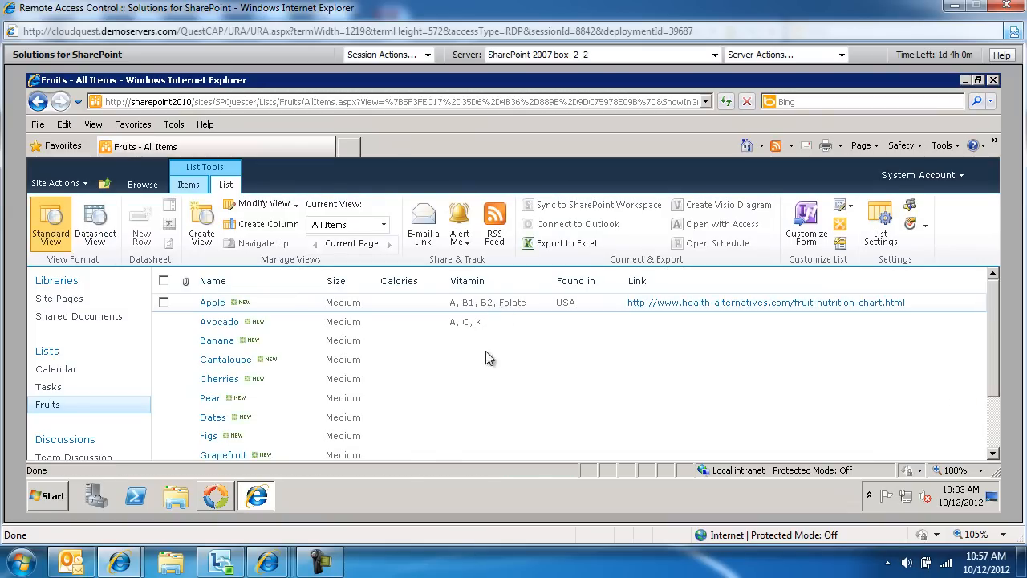